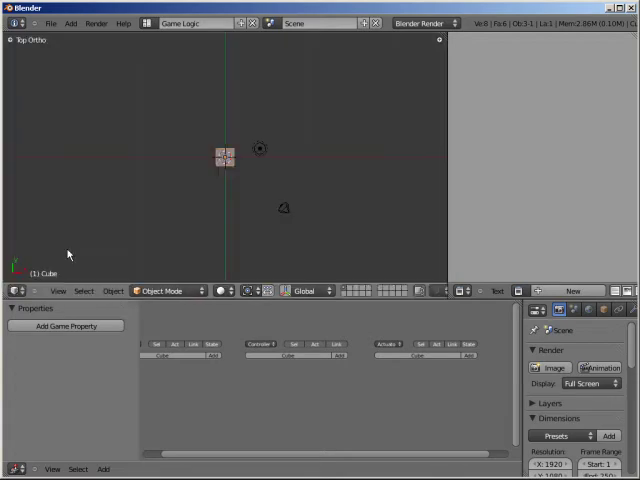
pyautogui.moveTo(448, 198)
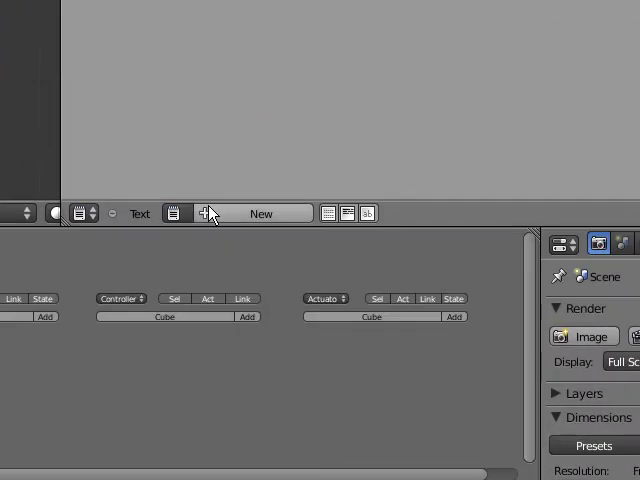
# Step: Create a new text block and select the 'Text' datablock in the Text Editor
pyautogui.click(177, 213)
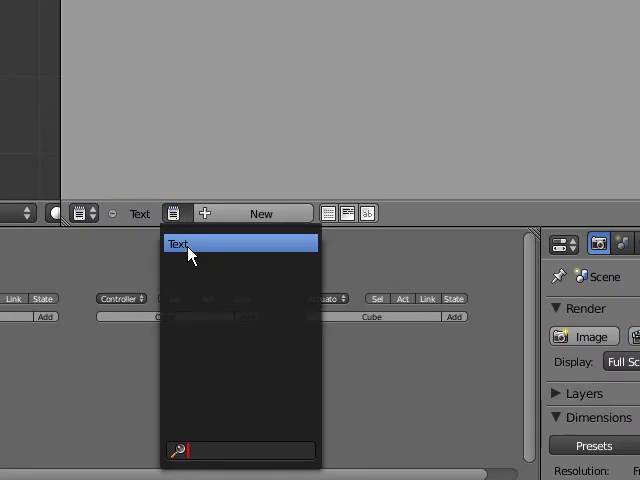
pyautogui.click(239, 243)
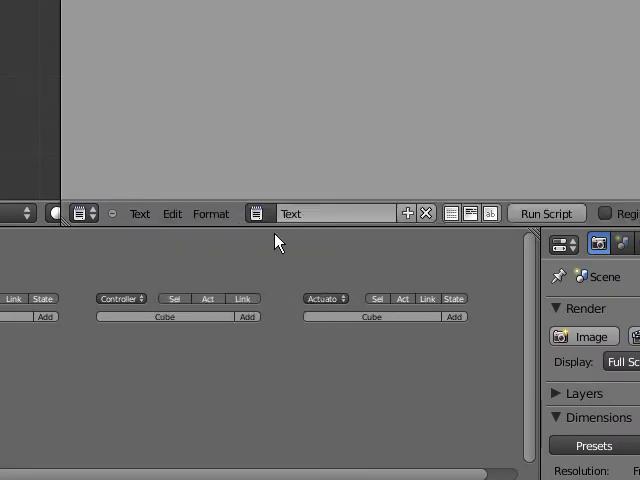
pyautogui.moveTo(493, 214)
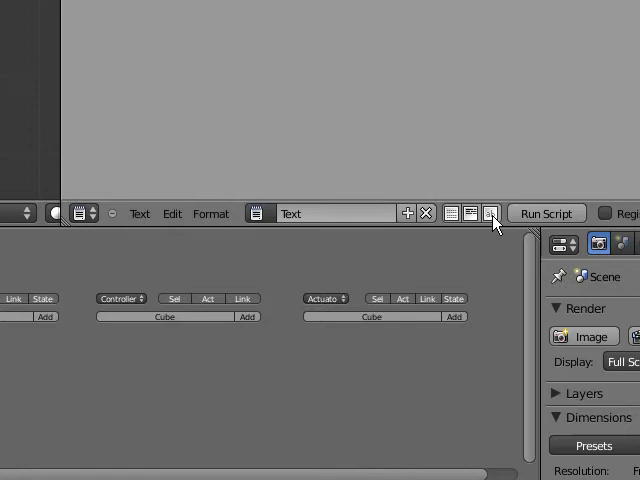
pyautogui.moveTo(451, 225)
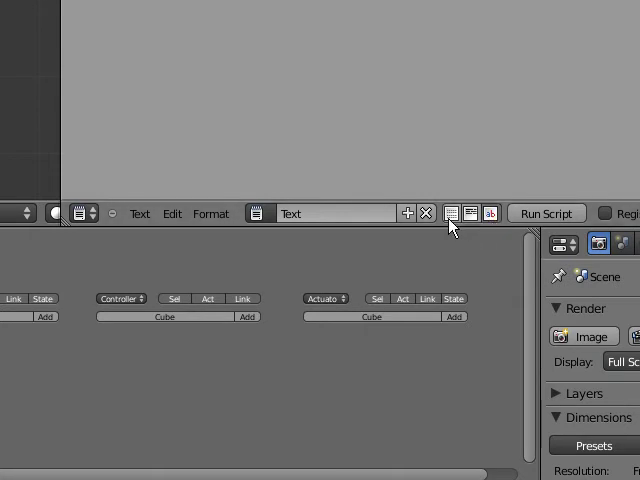
pyautogui.moveTo(370, 186)
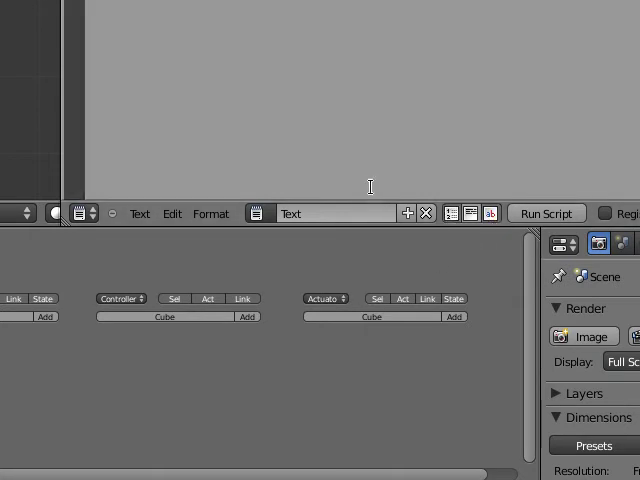
pyautogui.moveTo(120, 268)
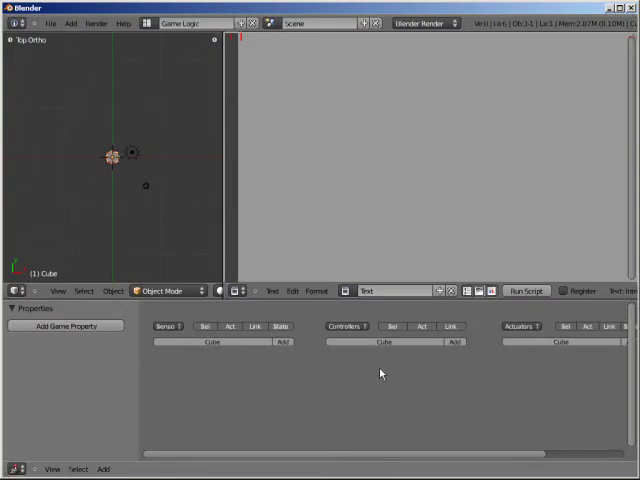
pyautogui.moveTo(340, 363)
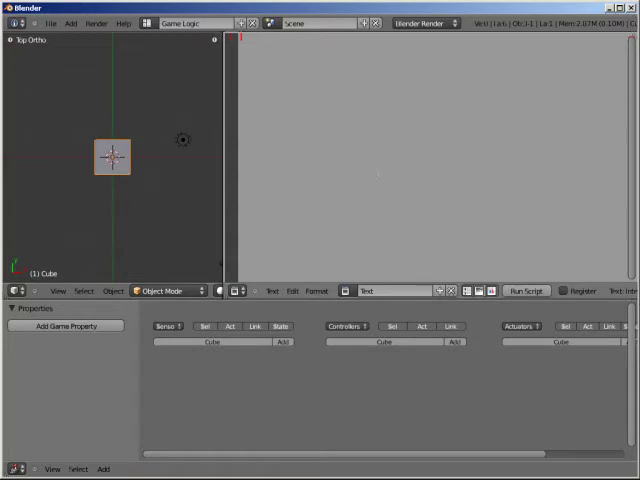
# Step: Add a sensor and a Python controller to the Cube, entering 'Text' as its script
pyautogui.click(284, 342)
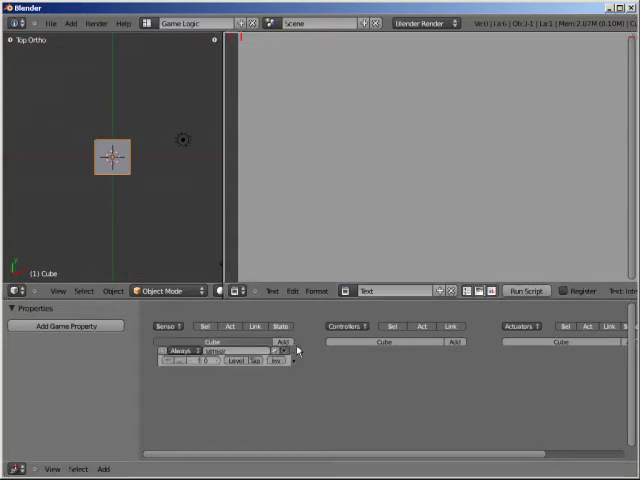
pyautogui.click(454, 341)
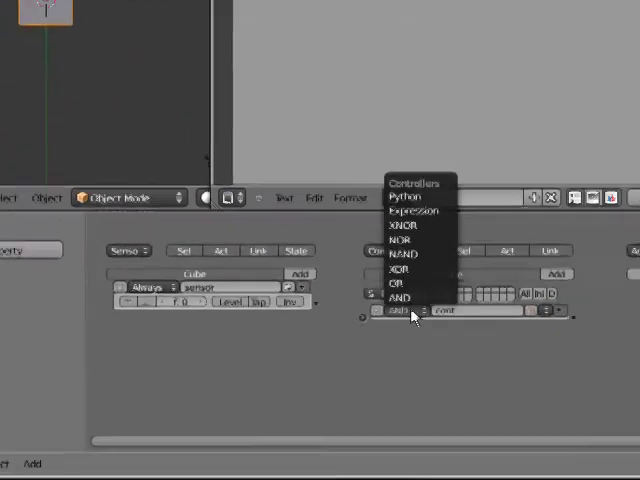
pyautogui.click(404, 195)
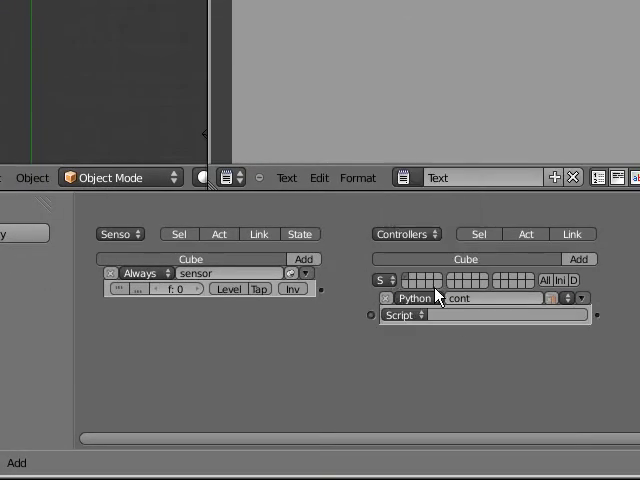
pyautogui.click(490, 315)
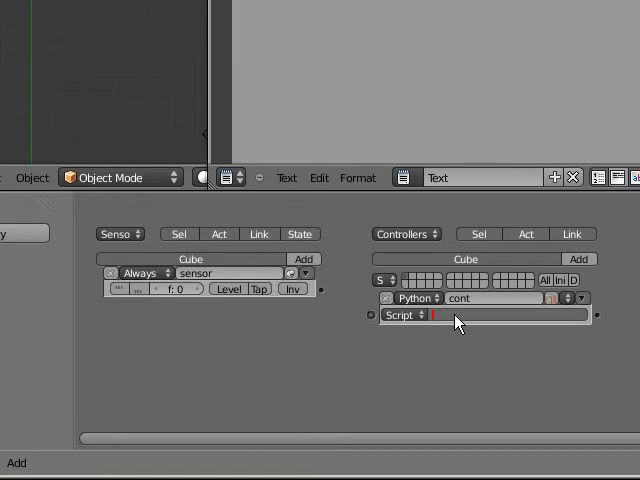
pyautogui.write('Text')
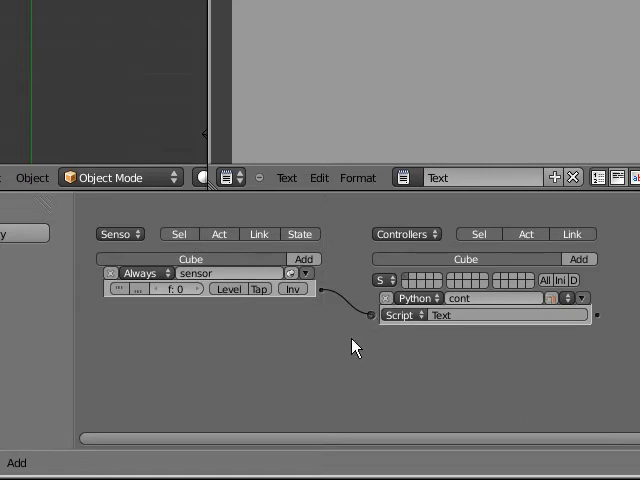
pyautogui.moveTo(346, 350)
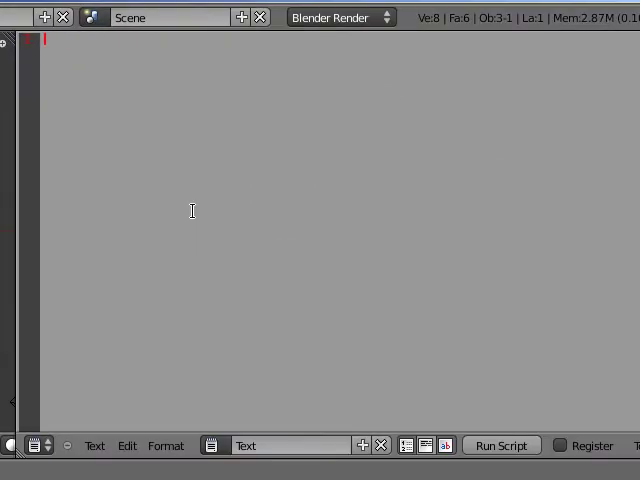
# Step: Write the line cont = GameLogic.getCurrentController() to get the controller
pyautogui.write('cont')
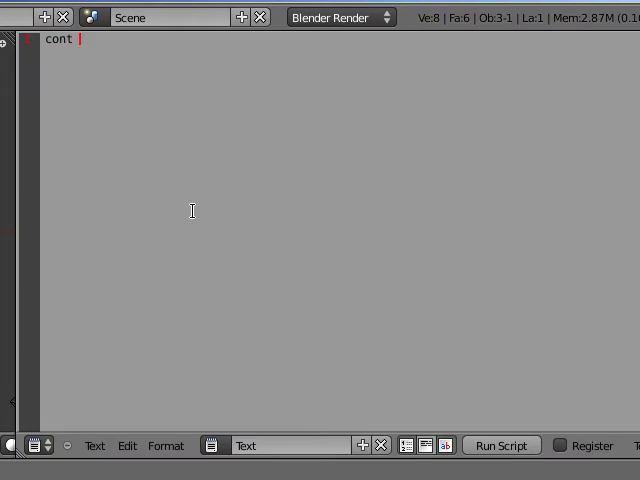
pyautogui.write('= GameL')
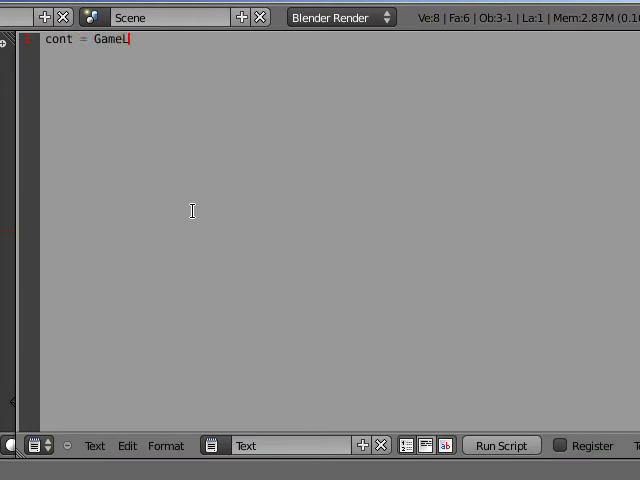
pyautogui.write('ogic.getCurrentControll')
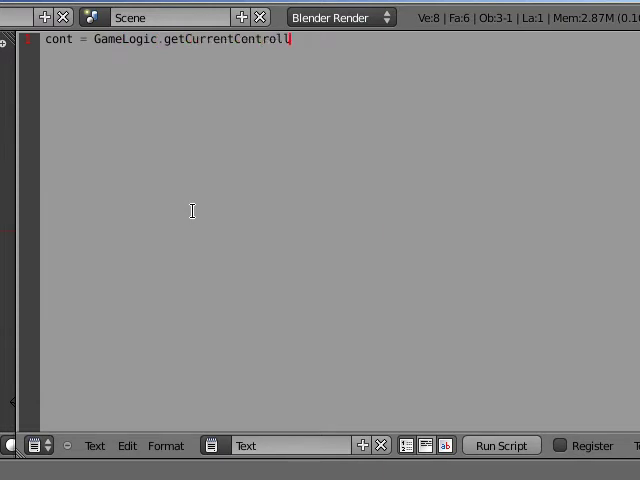
pyautogui.write('er()')
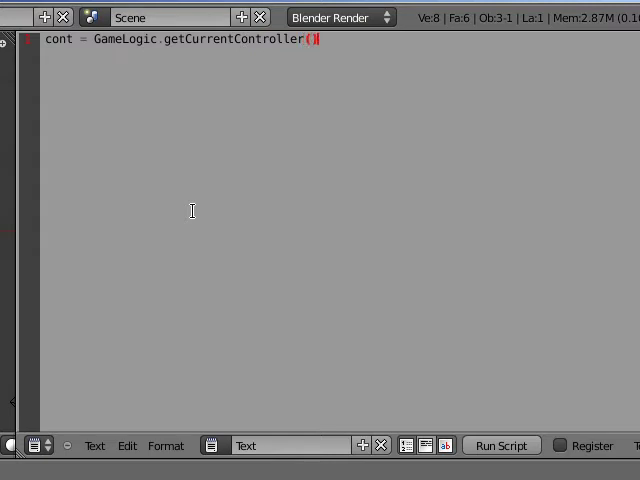
pyautogui.press('Return')
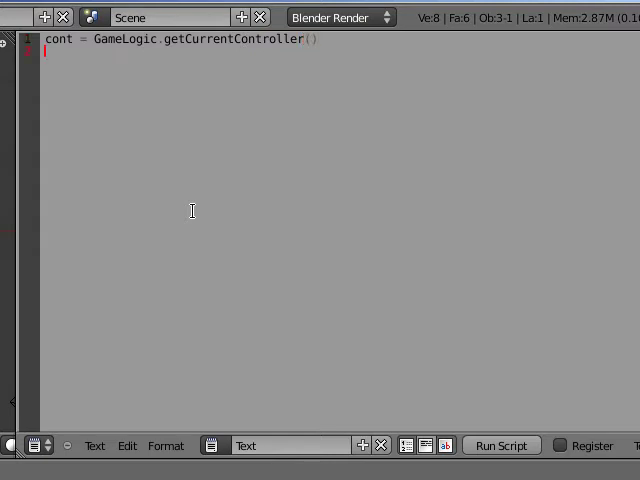
# Step: Add the line sensor = cont.sensors["sensor"] to fetch the sensor
pyautogui.write('senso')
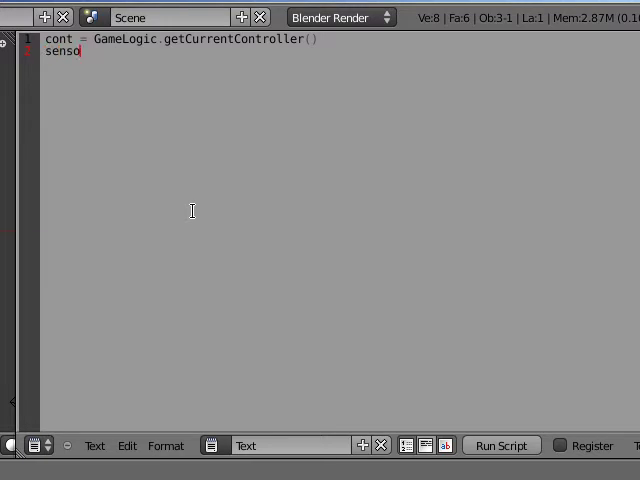
pyautogui.write('r = cont')
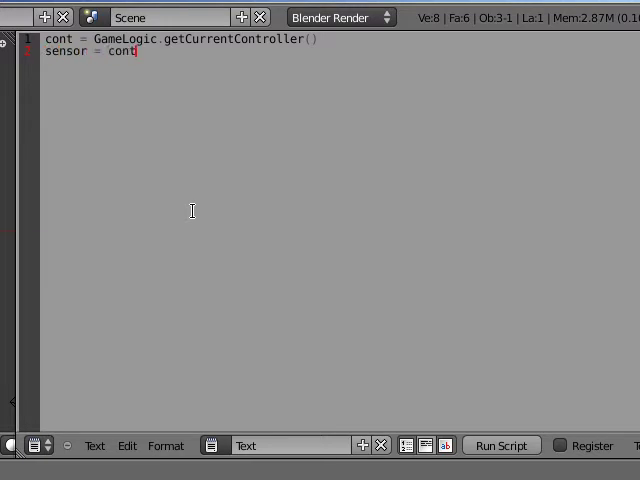
pyautogui.write('.sensor')
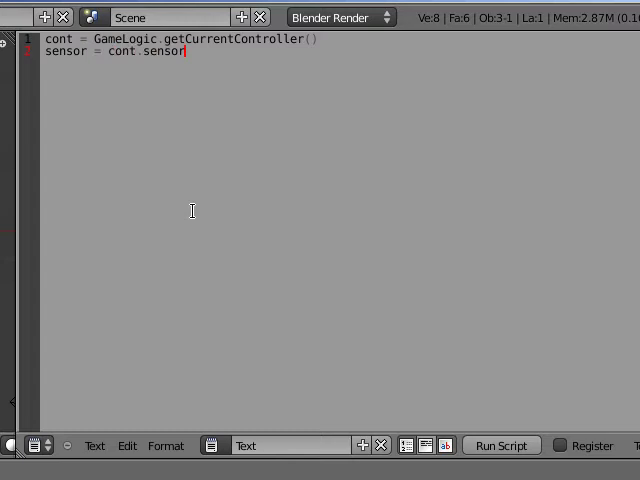
pyautogui.write('s["se')
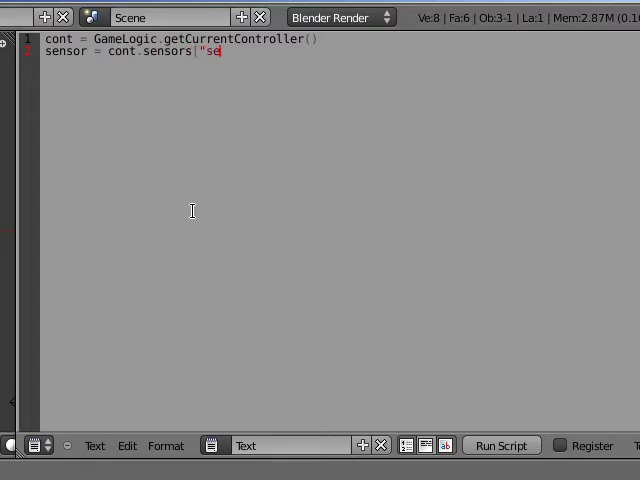
pyautogui.write('nsor"]')
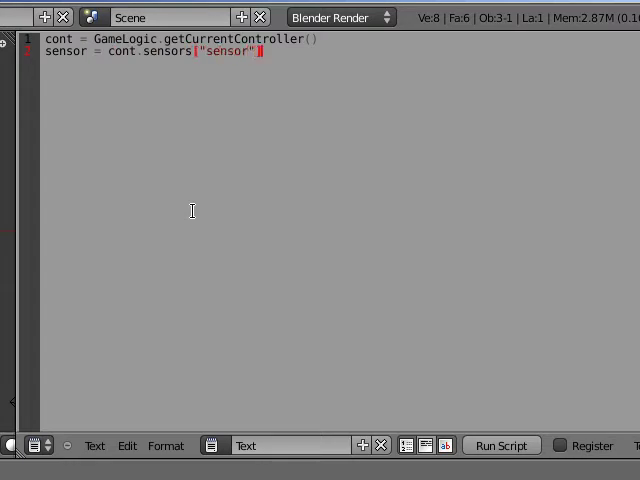
pyautogui.press('Return')
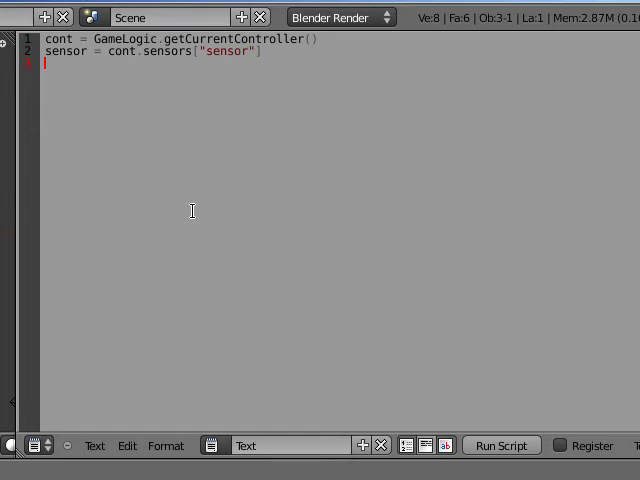
# Step: Add print("positive? " + str(sensor.positive)) to the script
pyautogui.write('prin')
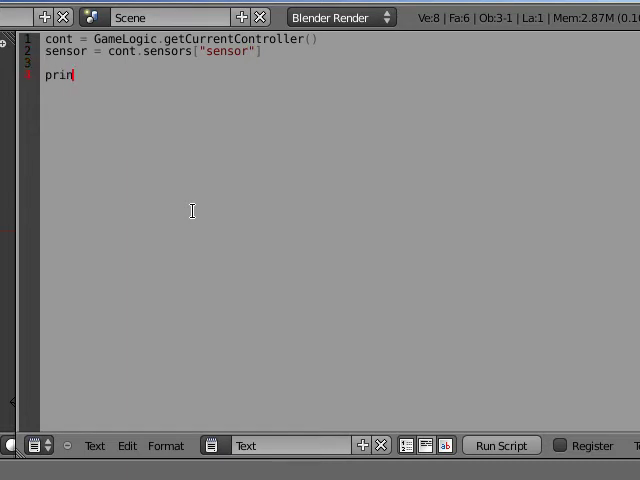
pyautogui.write('t(')
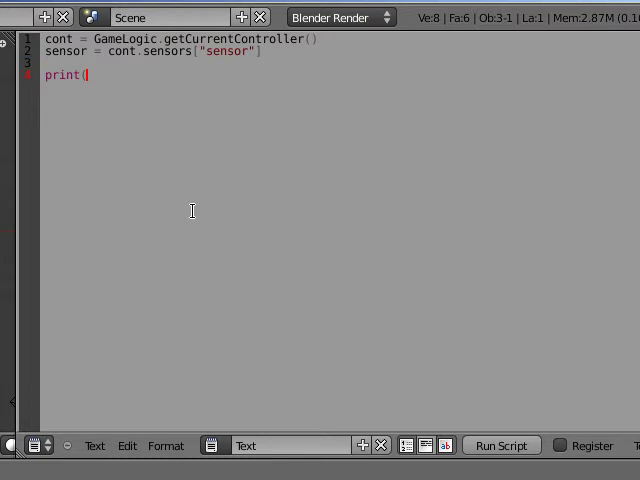
pyautogui.write('"posit')
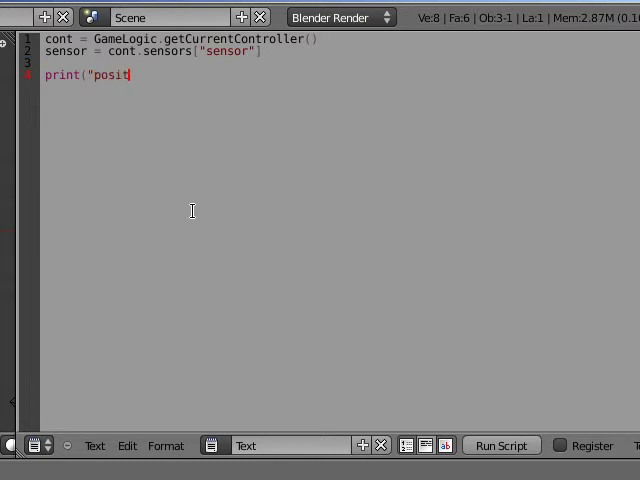
pyautogui.write('ive')
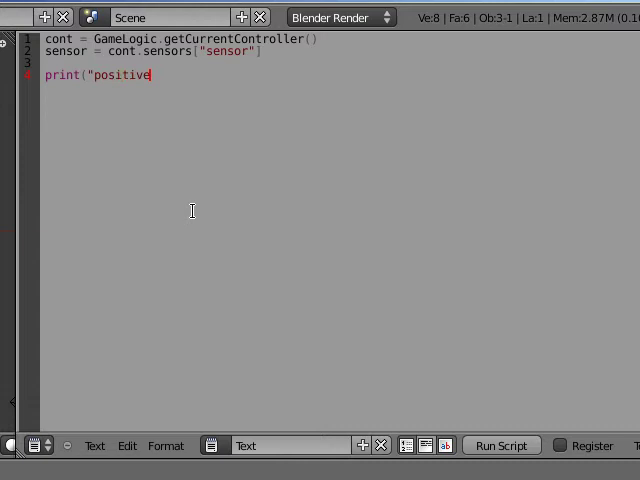
pyautogui.write('? "')
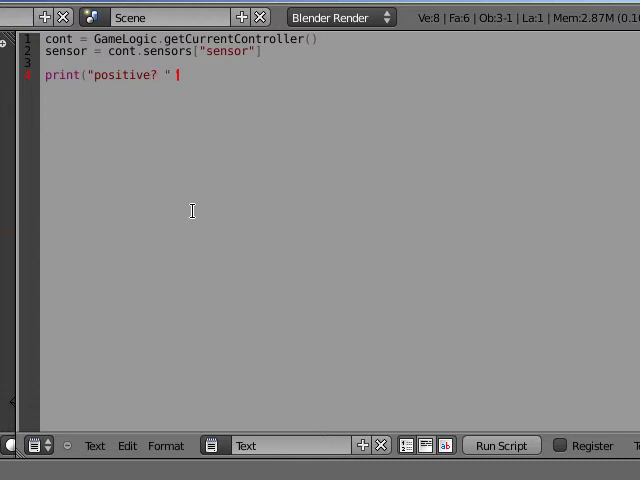
pyautogui.write('+ str(')
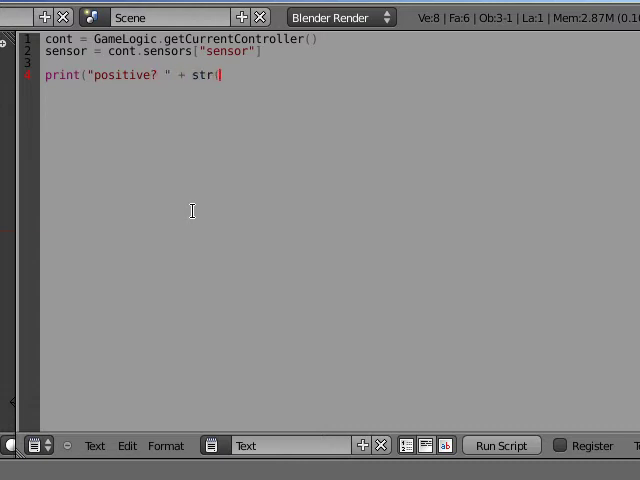
pyautogui.write('sensor.p')
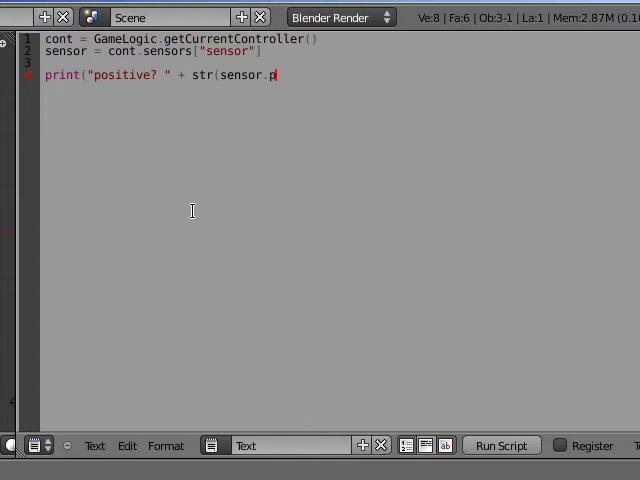
pyautogui.write('ositive)')
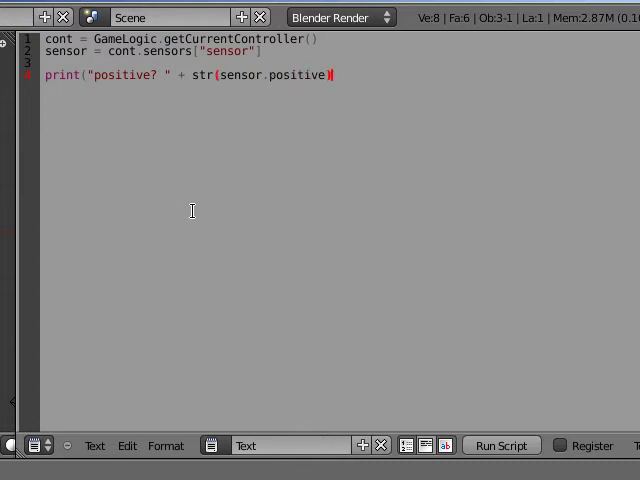
# Step: Add a print line for "triggered?" with str(sensor.triggered) and finish the line
pyautogui.write('pri')
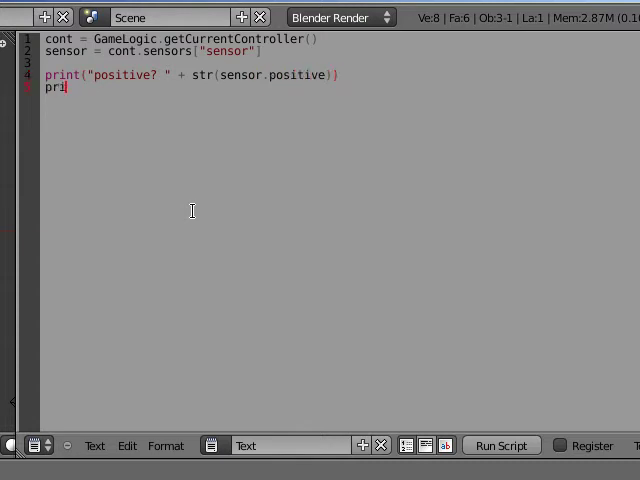
pyautogui.write('nt("')
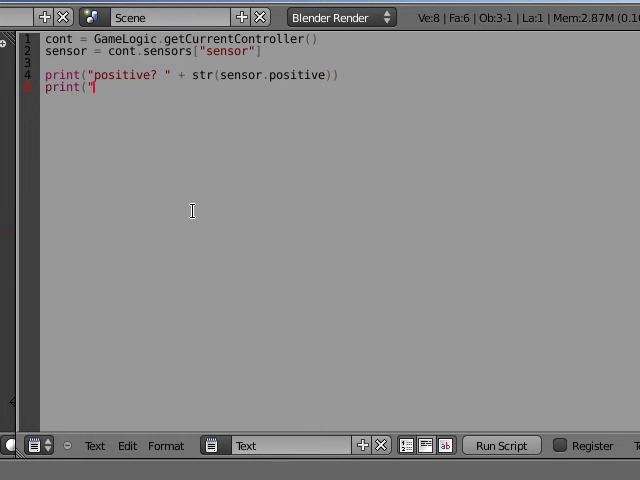
pyautogui.write('trigg')
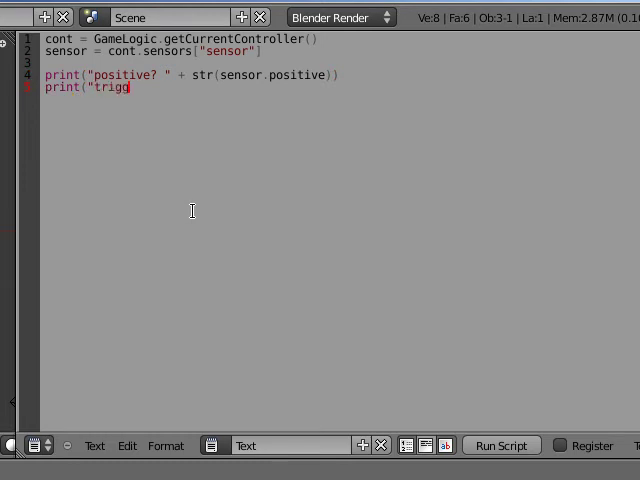
pyautogui.write('ered? " + st')
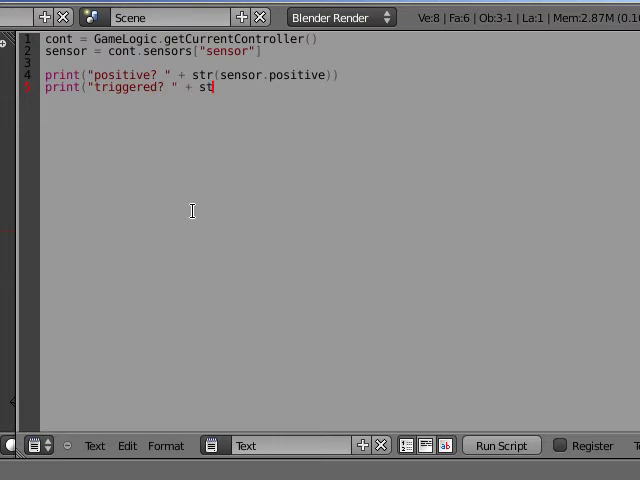
pyautogui.write('r(s')
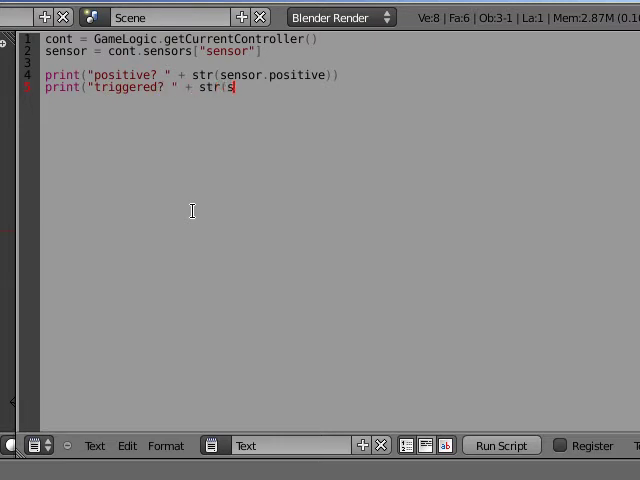
pyautogui.write('enso')
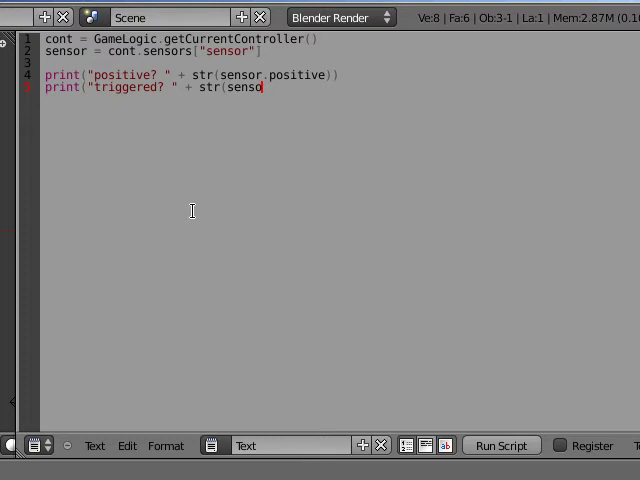
pyautogui.write('r.trigg')
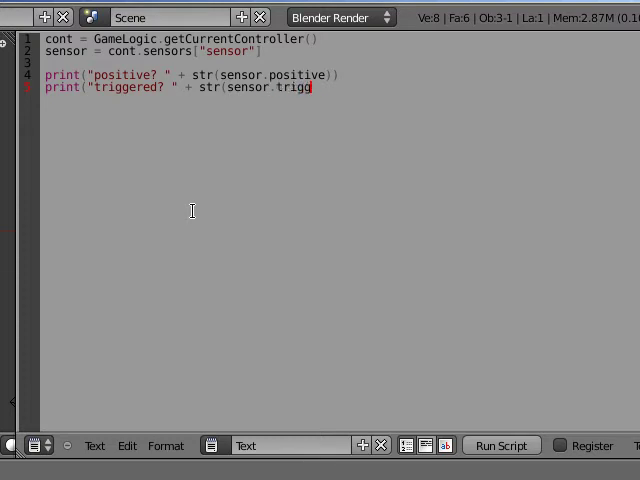
pyautogui.write('ered)')
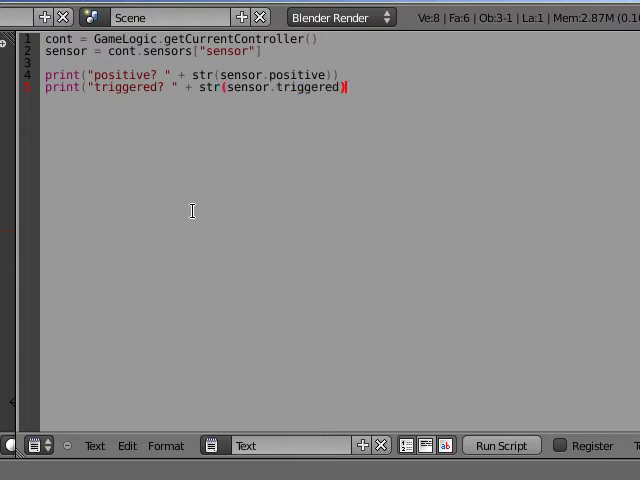
pyautogui.press('Return')
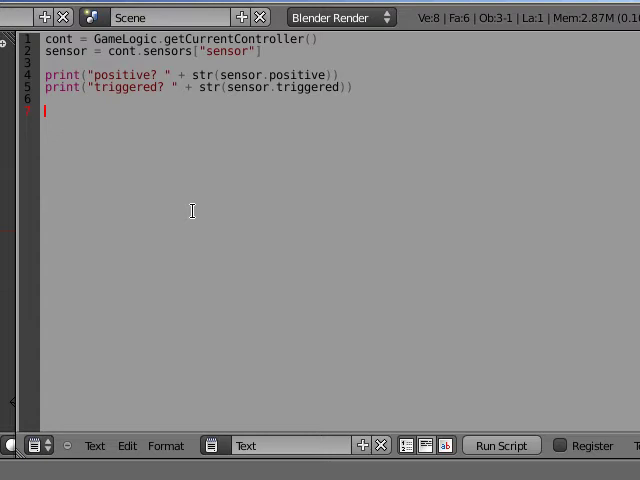
pyautogui.moveTo(192, 210)
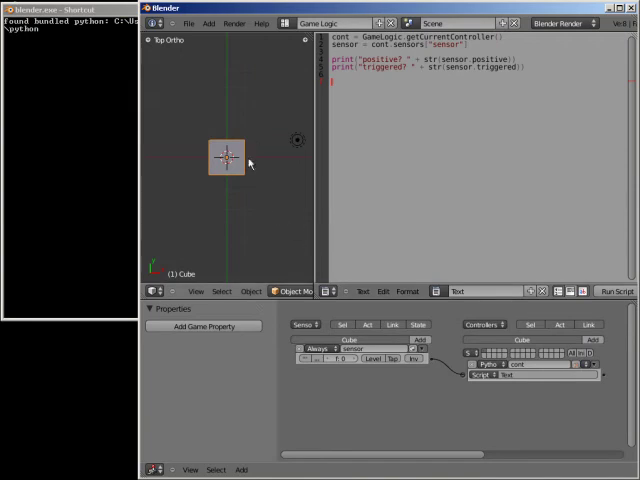
pyautogui.moveTo(227, 146)
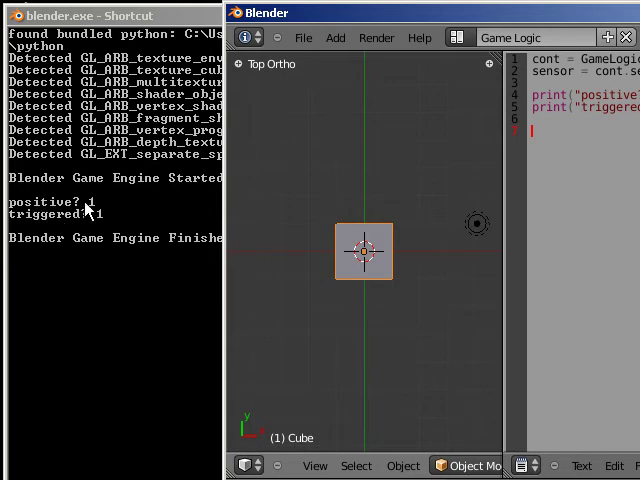
pyautogui.moveTo(116, 221)
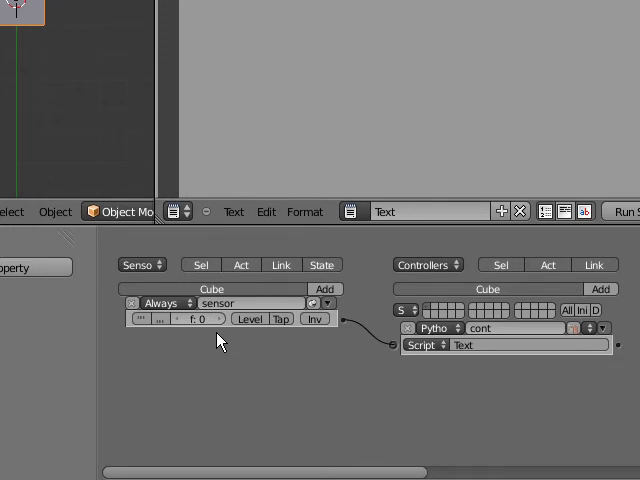
pyautogui.moveTo(196, 353)
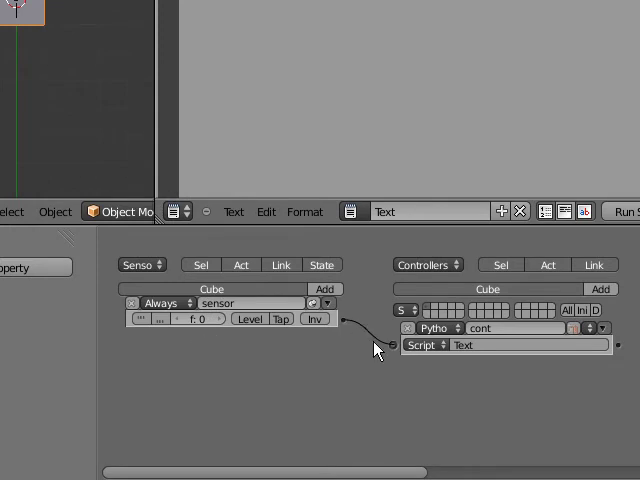
pyautogui.moveTo(190, 364)
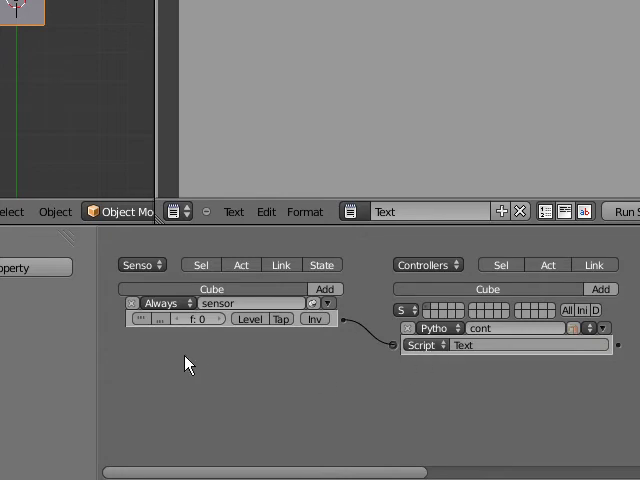
pyautogui.moveTo(141, 318)
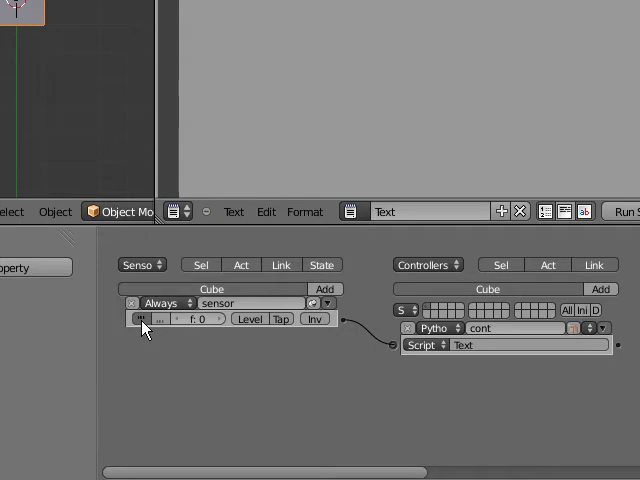
pyautogui.moveTo(197, 349)
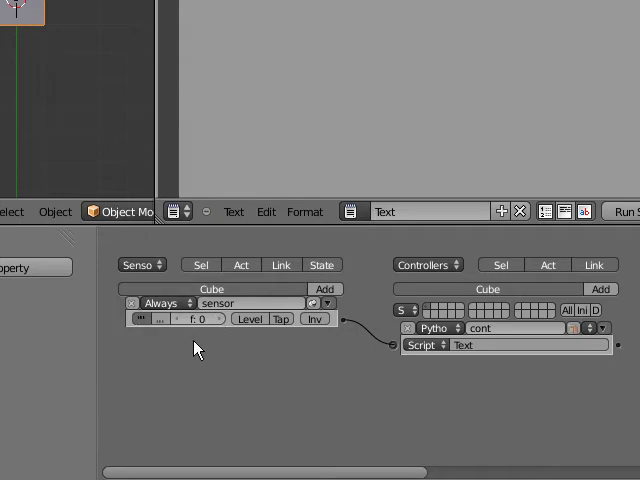
pyautogui.moveTo(153, 343)
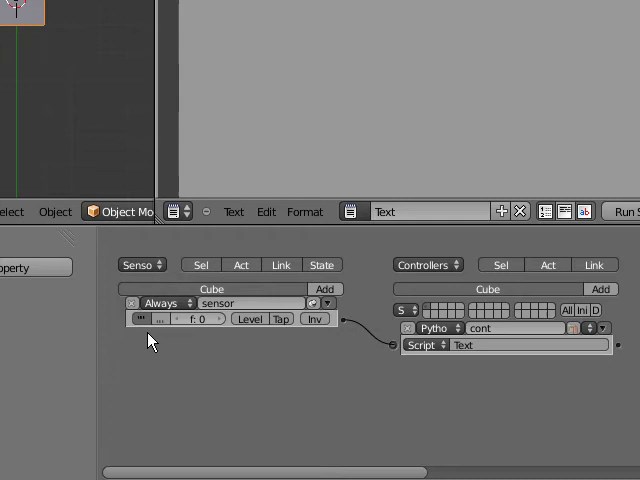
pyautogui.moveTo(40, 40)
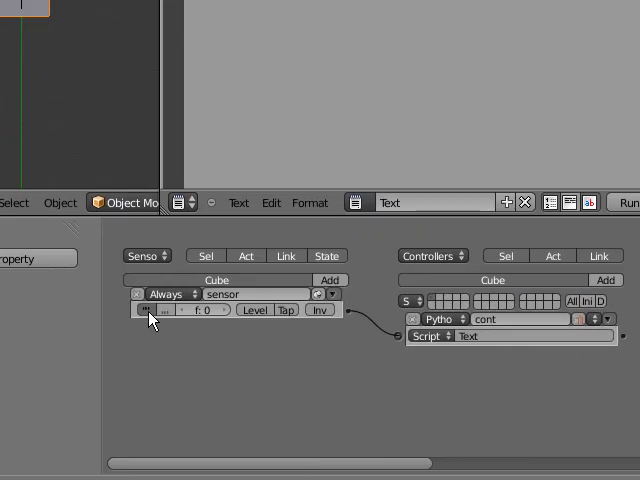
pyautogui.moveTo(155, 310)
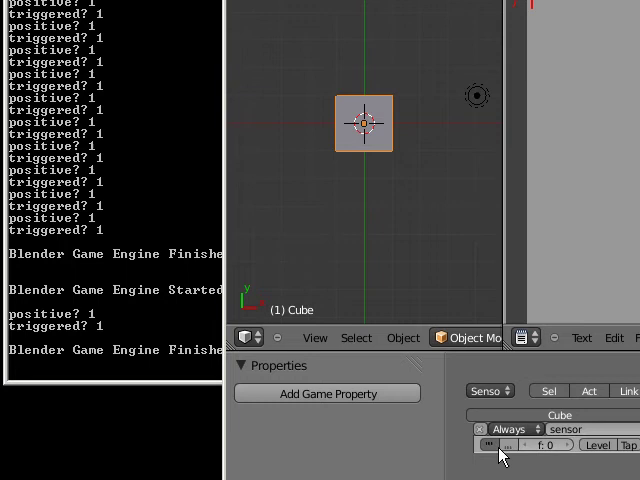
pyautogui.moveTo(525, 456)
pyautogui.write('20')
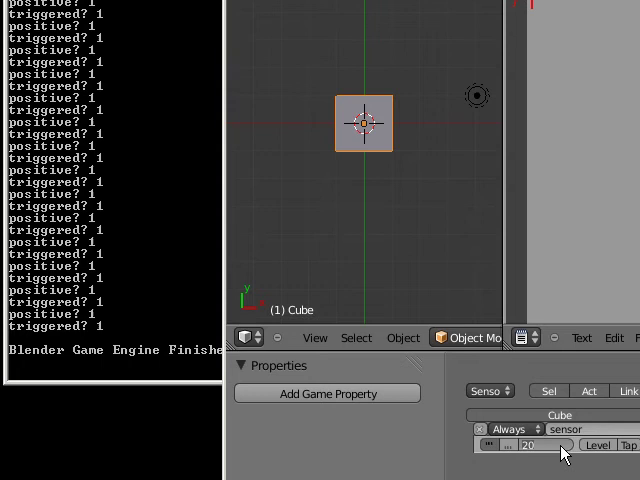
# Step: Inspect the Always sensor's frequency field, which reads 0
pyautogui.click(540, 445)
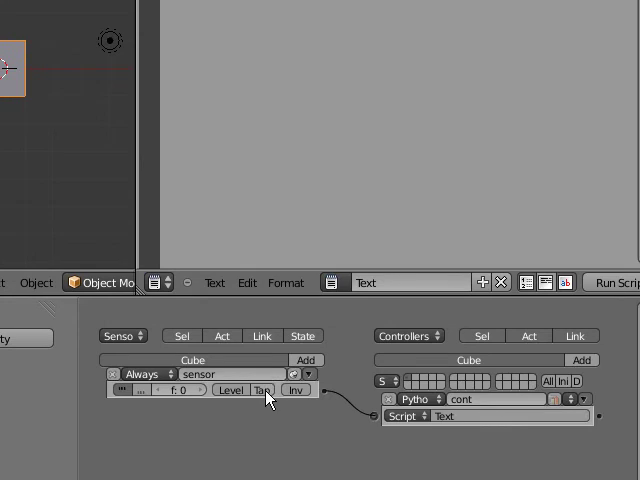
pyautogui.moveTo(263, 390)
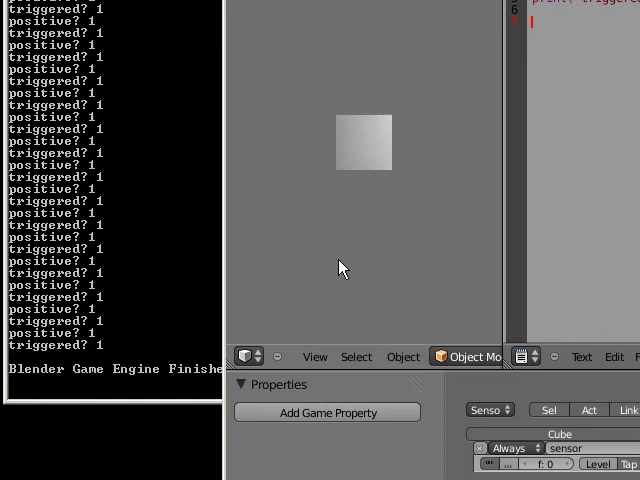
# Step: Enable the Tap option on the Always sensor
pyautogui.click(364, 142)
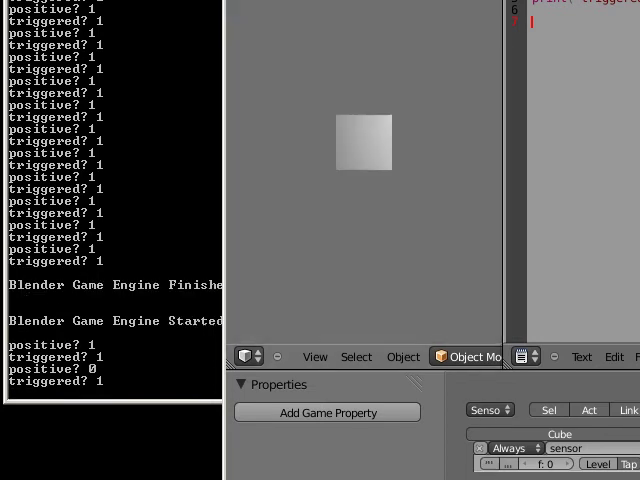
pyautogui.moveTo(90, 352)
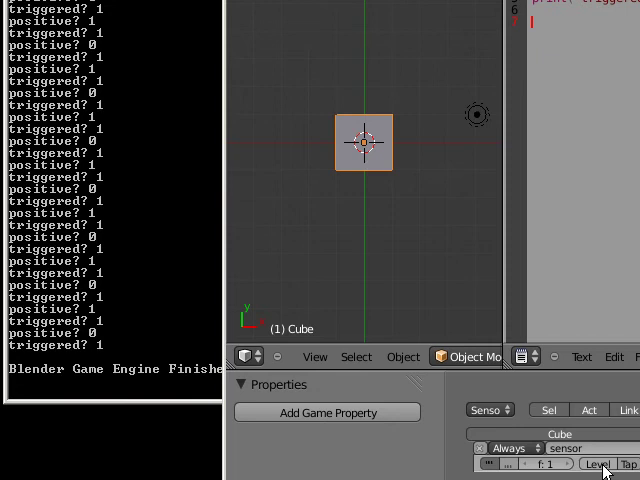
pyautogui.moveTo(530, 462)
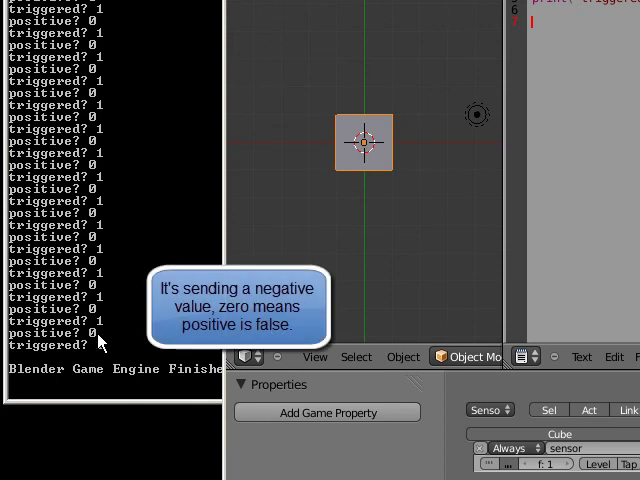
pyautogui.moveTo(108, 354)
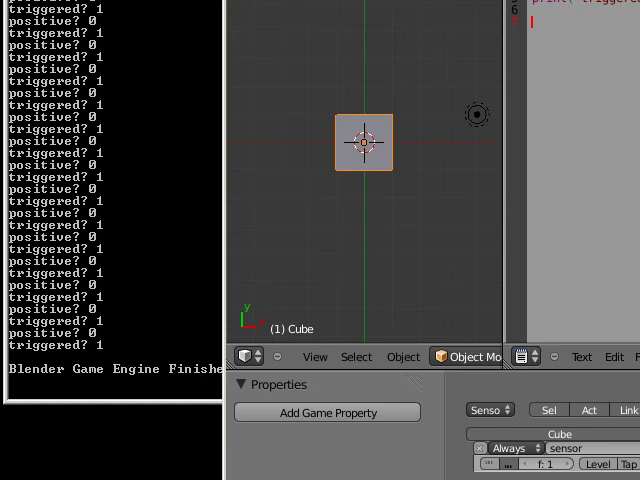
# Step: Add an AND controller named cont1 to the Cube and link the Always sensor to it
pyautogui.click(489, 410)
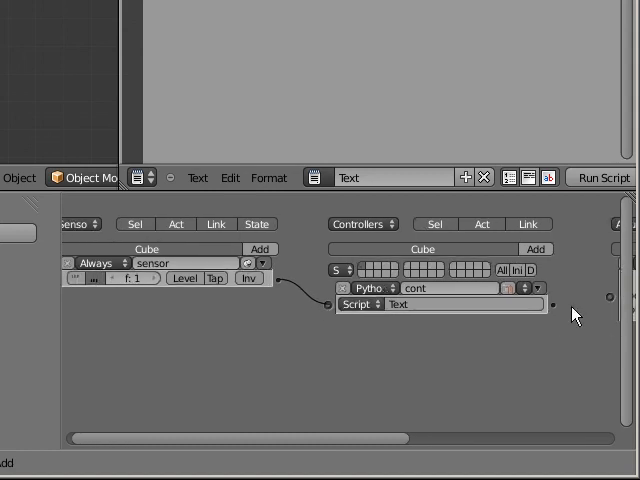
pyautogui.click(534, 249)
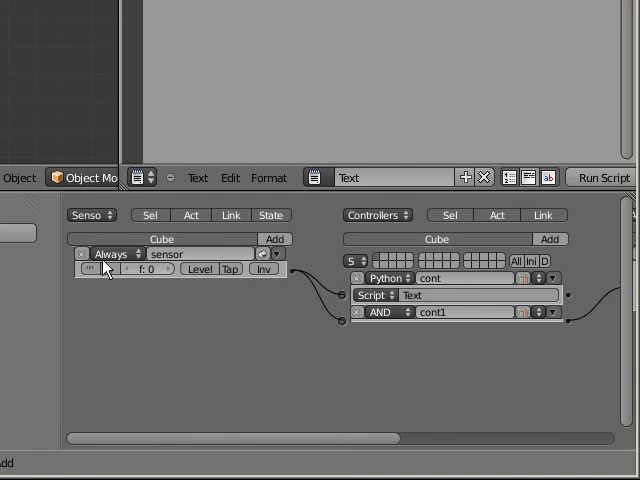
pyautogui.moveTo(203, 269)
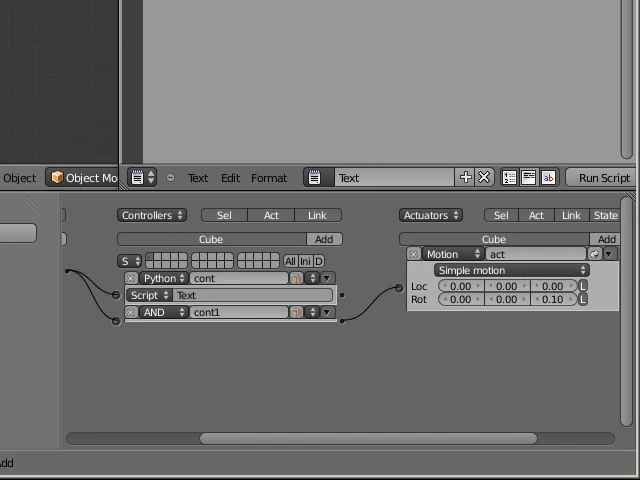
pyautogui.moveTo(351, 218)
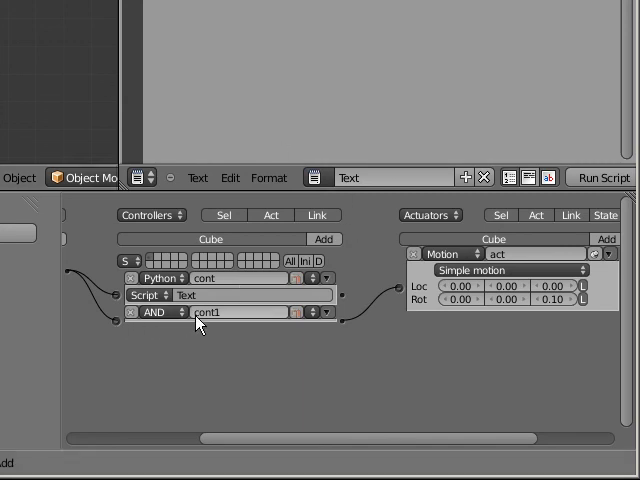
pyautogui.moveTo(378, 312)
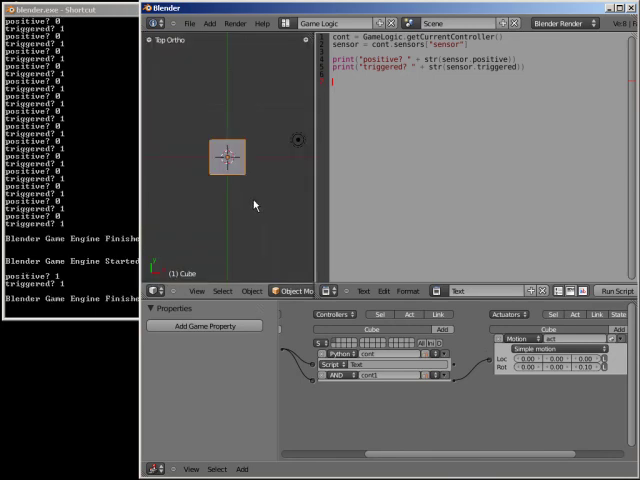
pyautogui.moveTo(471, 390)
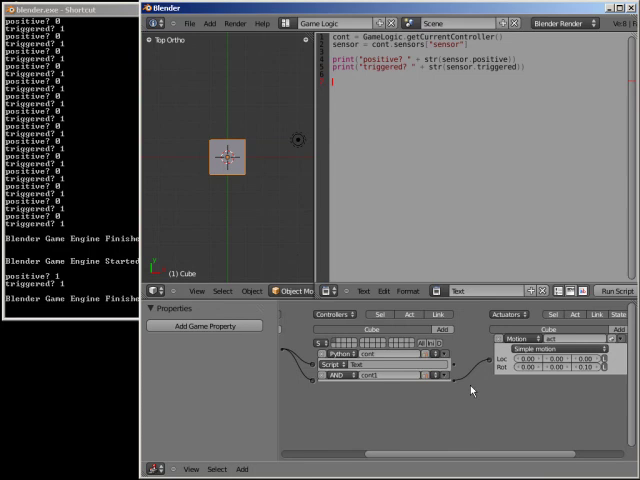
pyautogui.moveTo(584, 392)
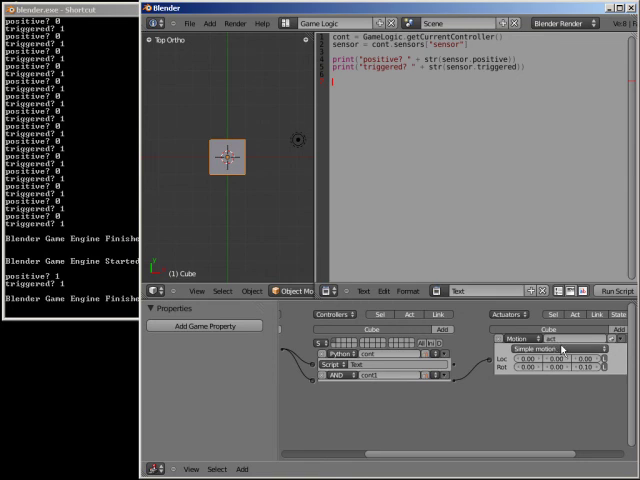
pyautogui.moveTo(560, 345)
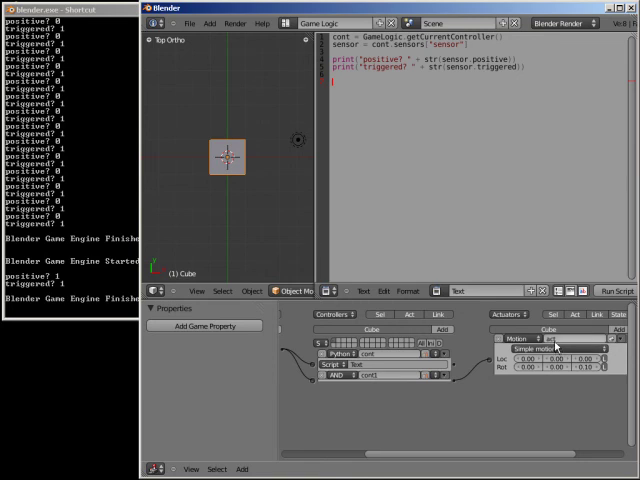
pyautogui.moveTo(555, 345)
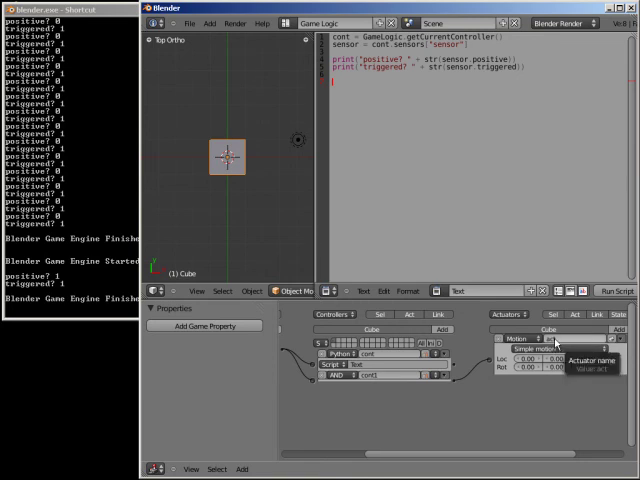
pyautogui.moveTo(555, 392)
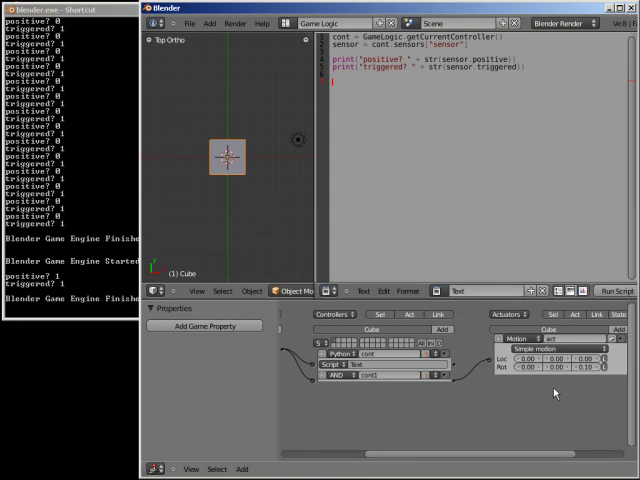